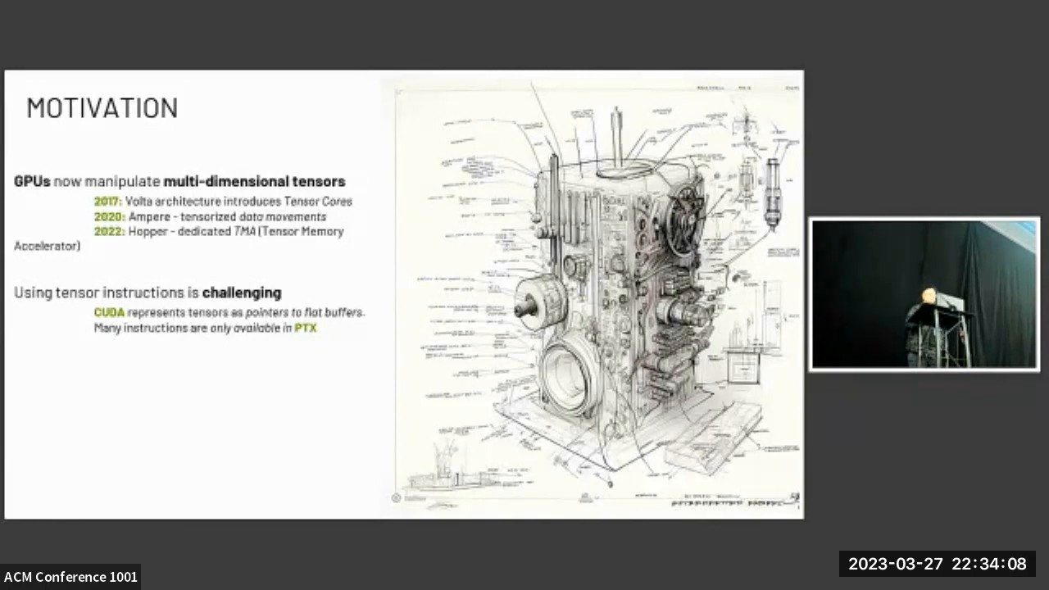
pyautogui.press('Right')
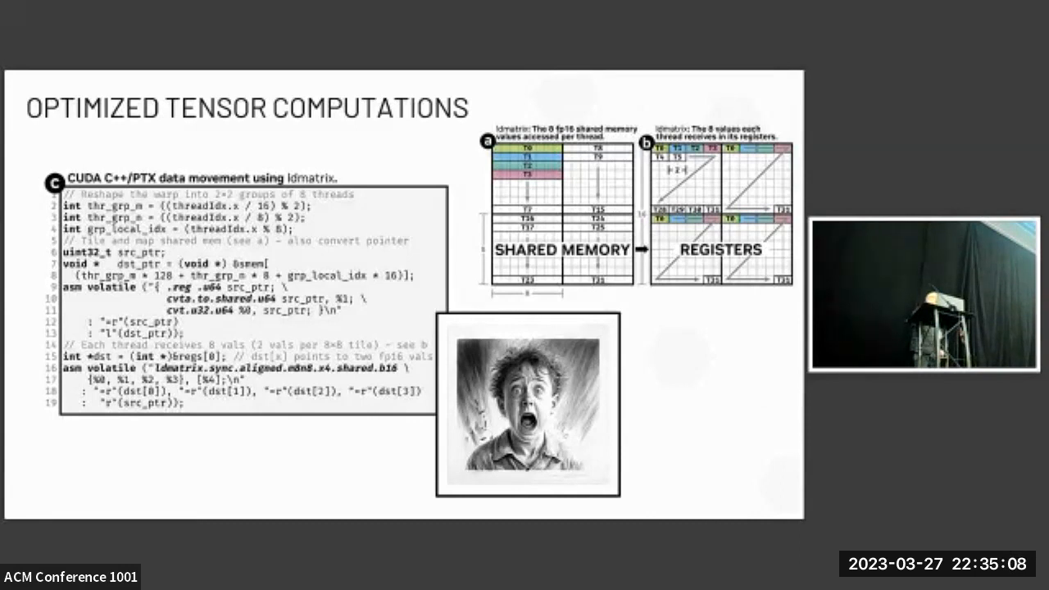
pyautogui.press('Right')
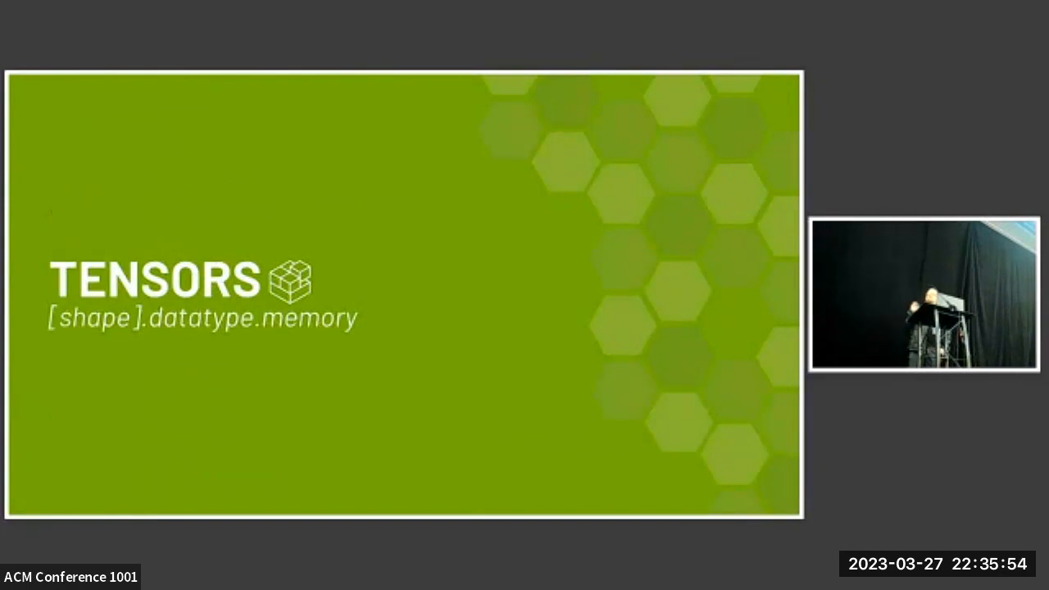
pyautogui.press('Right')
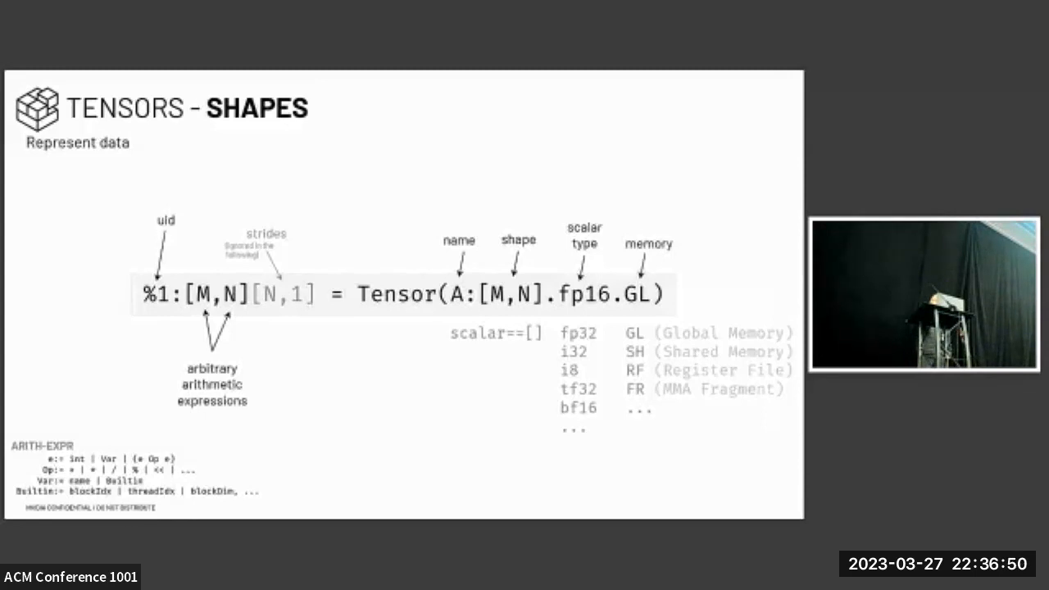
pyautogui.press('Right')
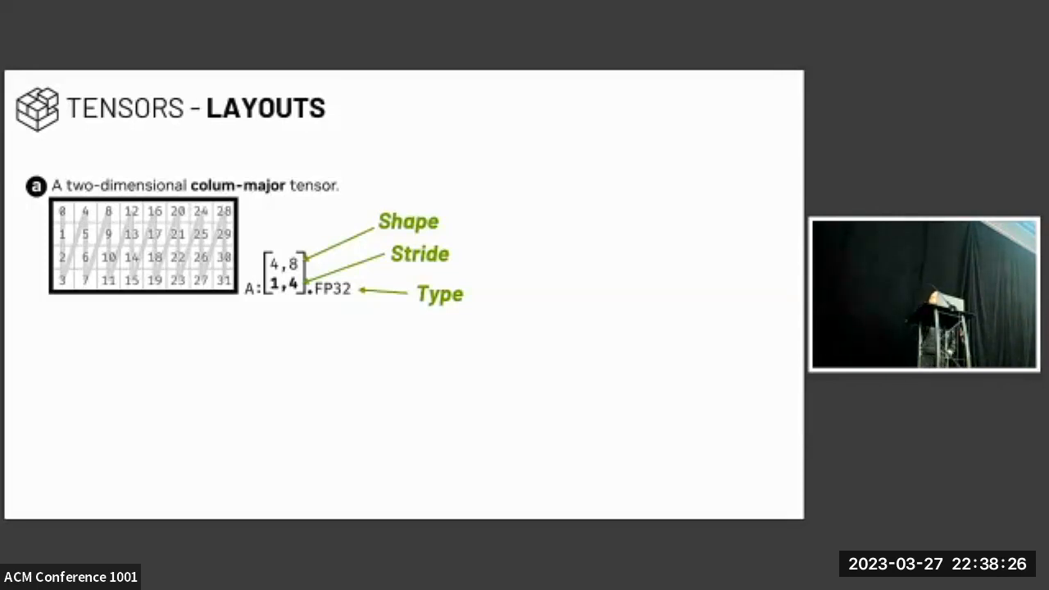
pyautogui.press('Right')
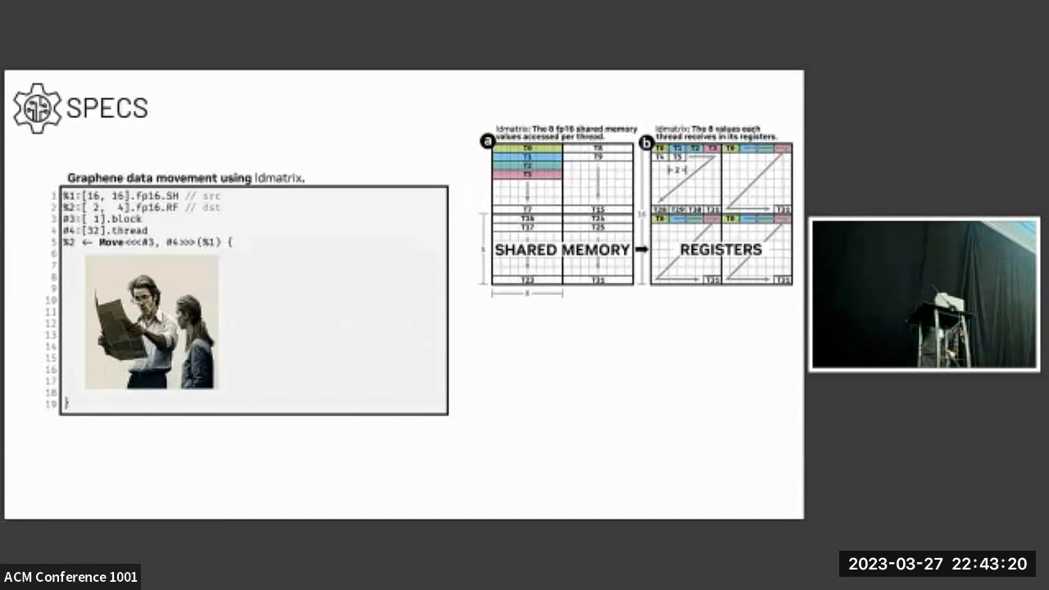
pyautogui.press('right')
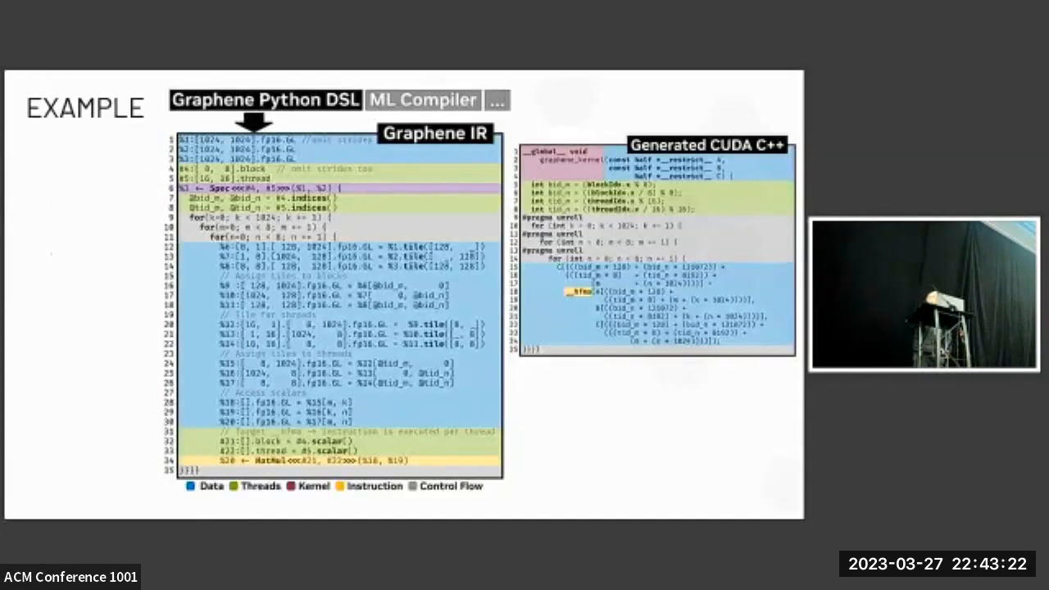